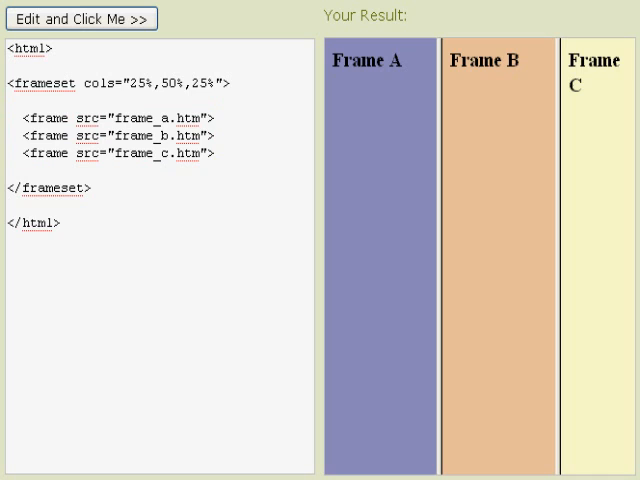
- Nest frame_b and frame_c in an inner 25%/75% frameset beside frame_a in a 50%/50% outer frameset
click(80, 18)
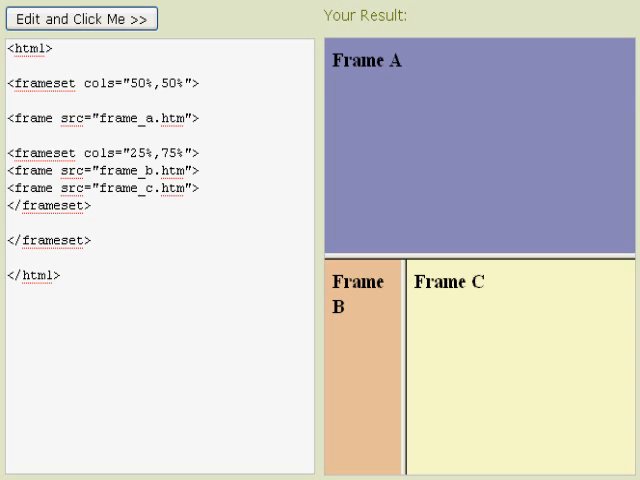
click(80, 18)
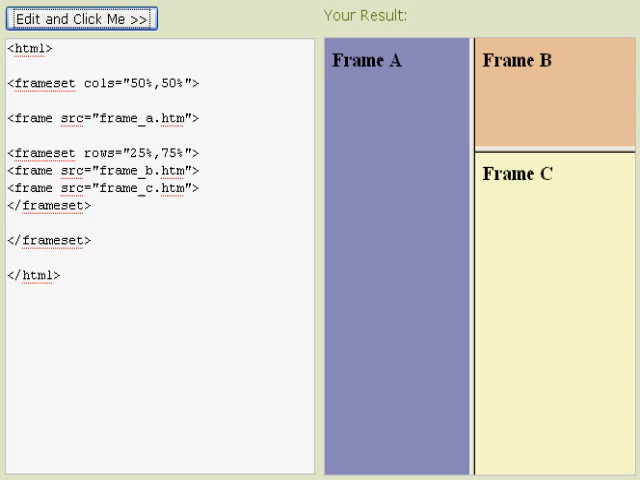
- Switch the inner frameset to rows="25%,75%" so Frame B sits above Frame C, and refresh the result
click(80, 18)
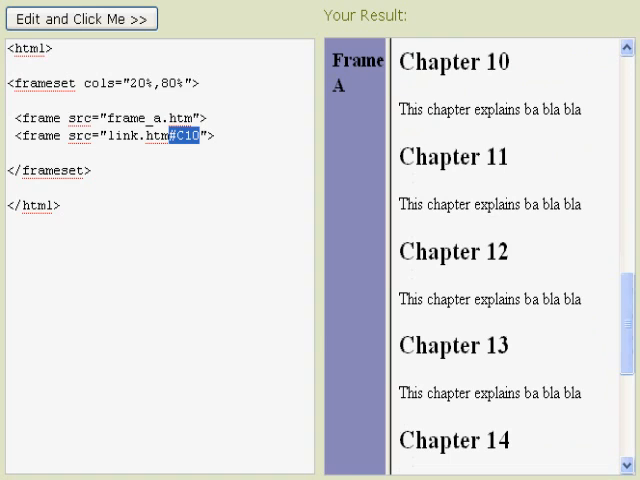
- Render a 20%/80% frameset with Frame A beside link.htm#C10 opening at Chapter 10
click(12, 190)
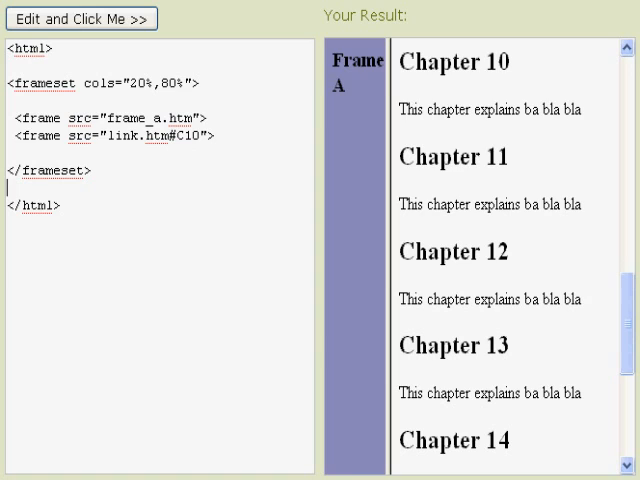